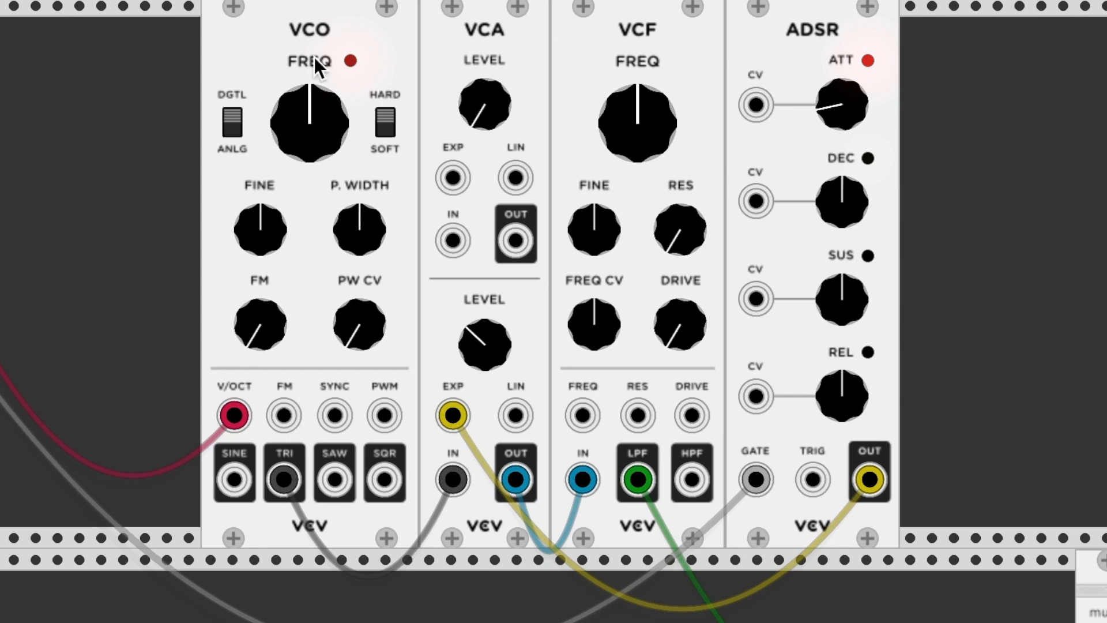
{"action": "mouse_move", "coordinate": [484, 67]}
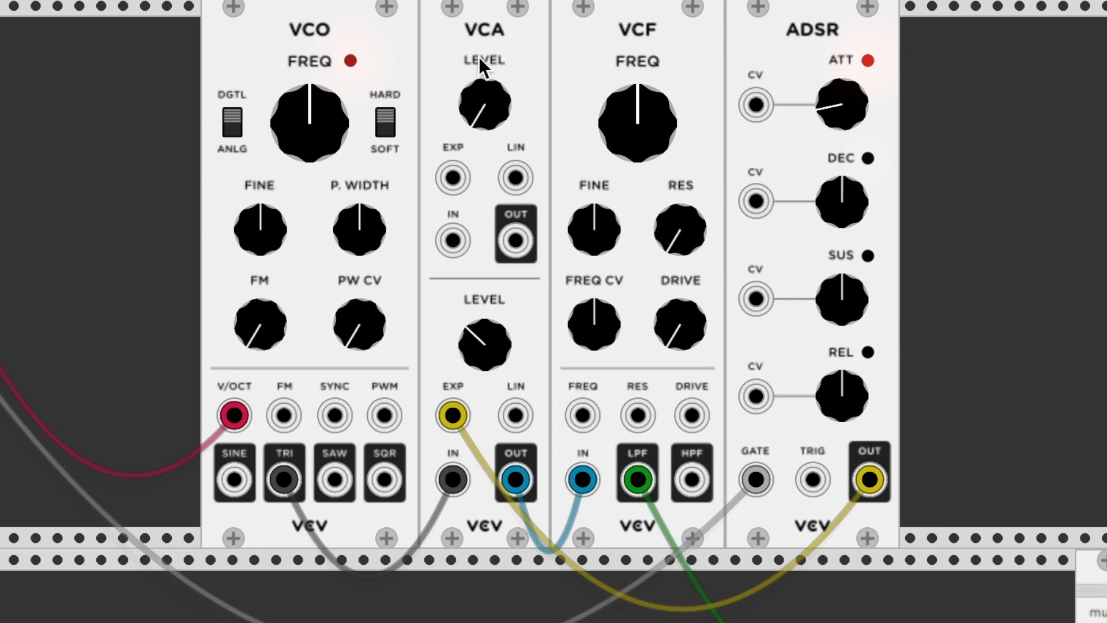
{"action": "mouse_move", "coordinate": [642, 50]}
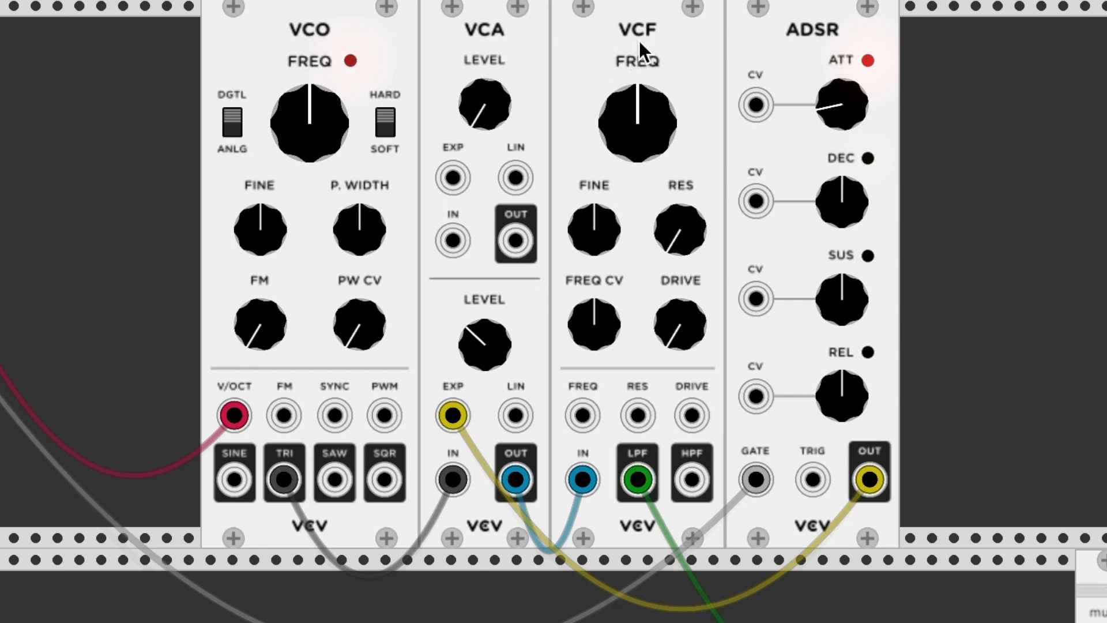
{"action": "mouse_move", "coordinate": [817, 76]}
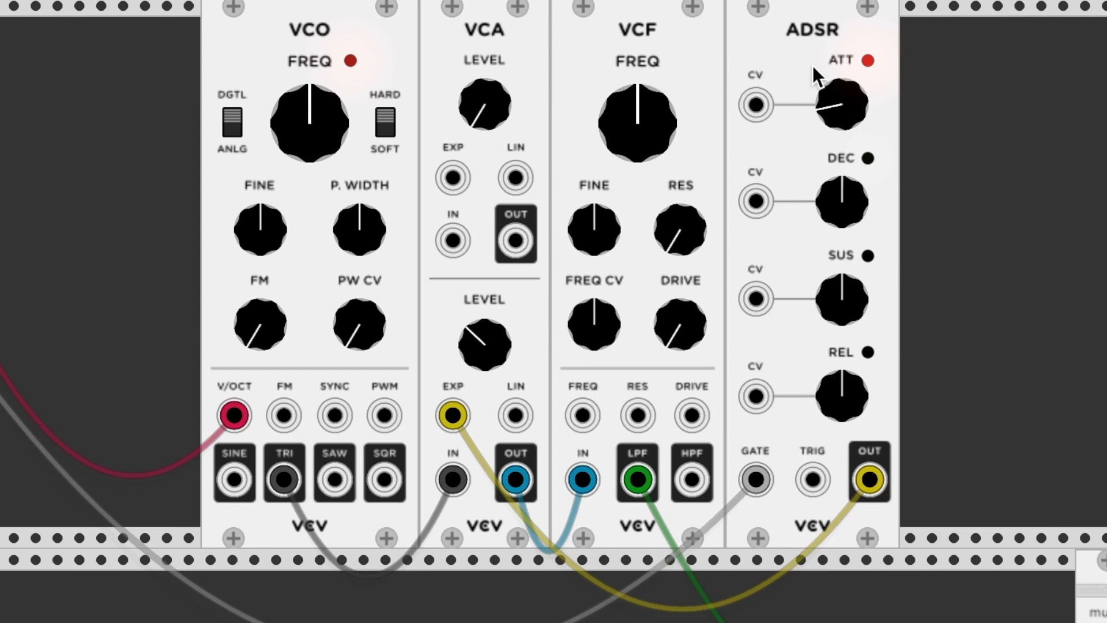
{"action": "mouse_move", "coordinate": [838, 162]}
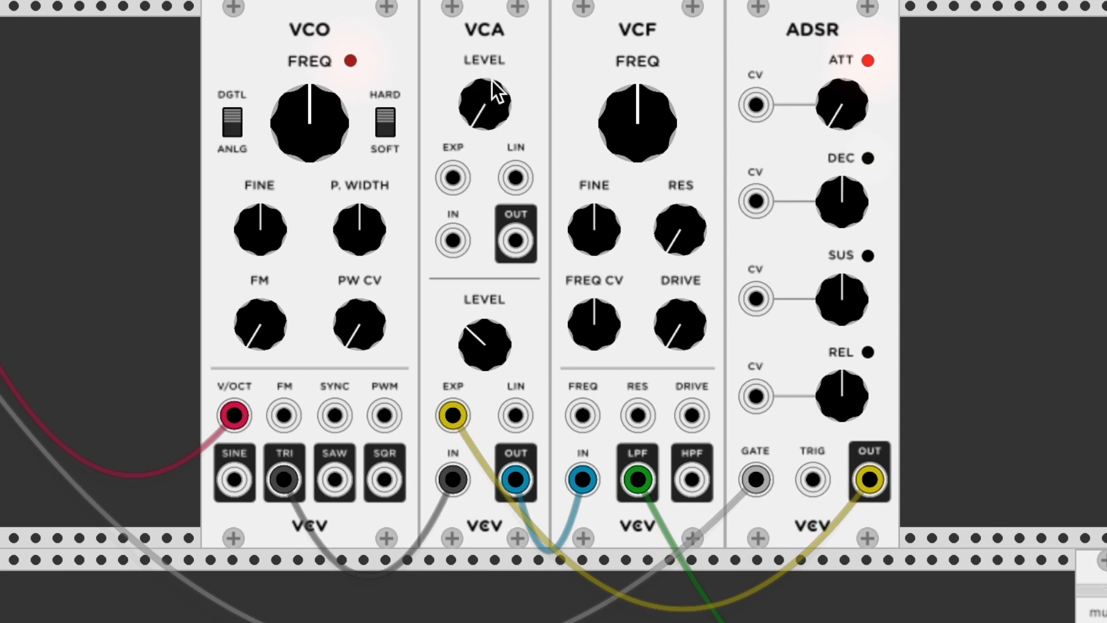
{"action": "mouse_move", "coordinate": [673, 120]}
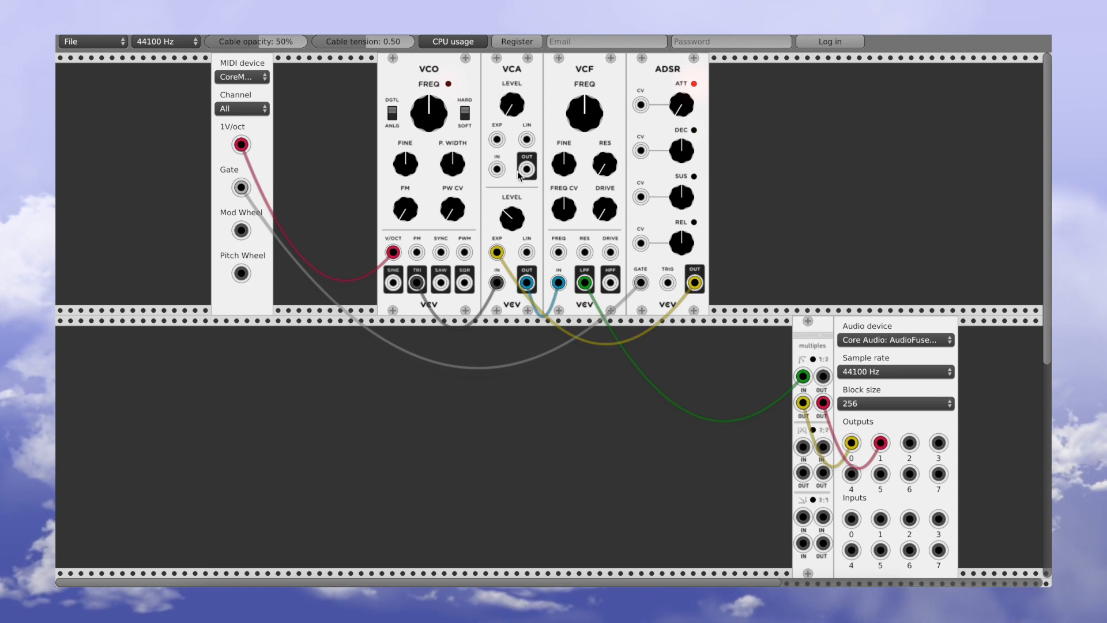
{"action": "mouse_move", "coordinate": [512, 218]}
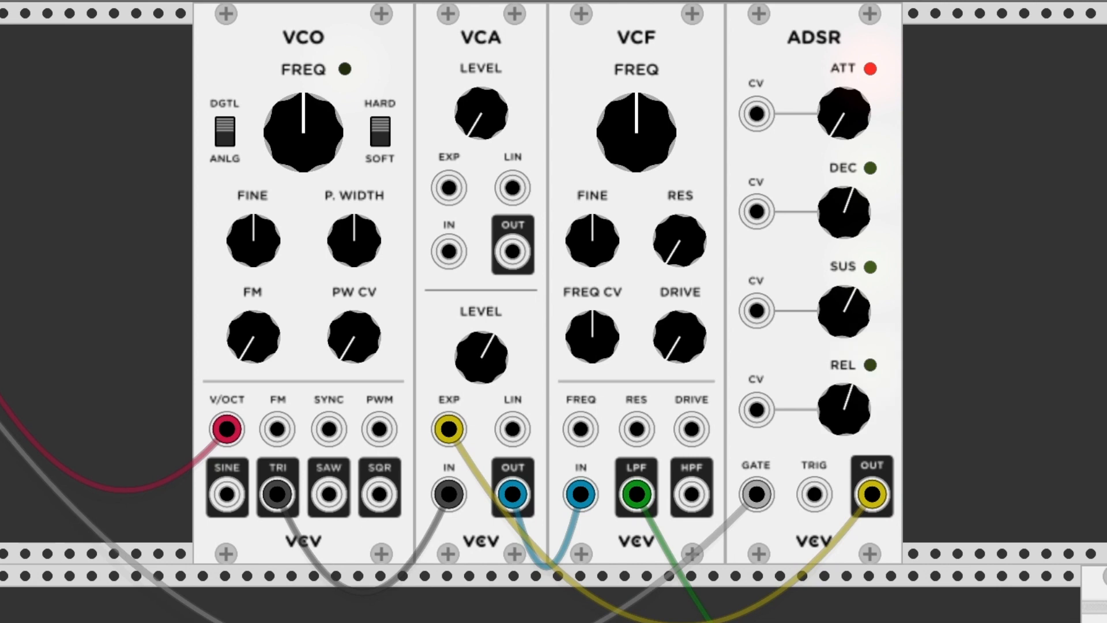
Raise the ADSR's release time and shorten-adjust its attack for the new envelope shape.
{"action": "left_click_drag", "start_coordinate": [842, 409], "coordinate": [848, 420]}
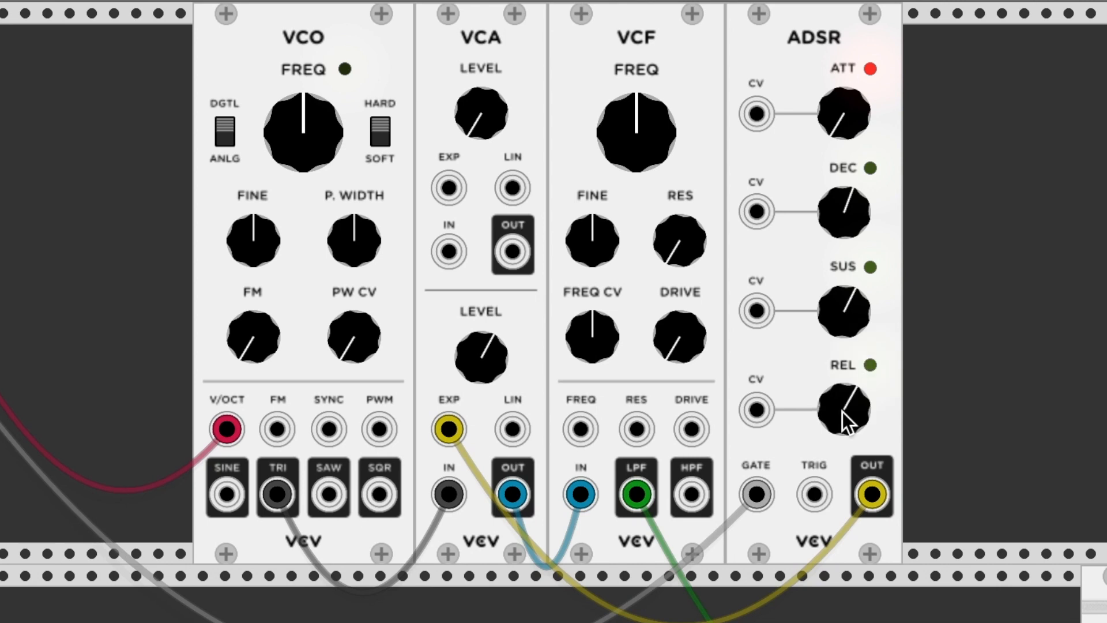
{"action": "left_click_drag", "start_coordinate": [842, 410], "coordinate": [842, 374]}
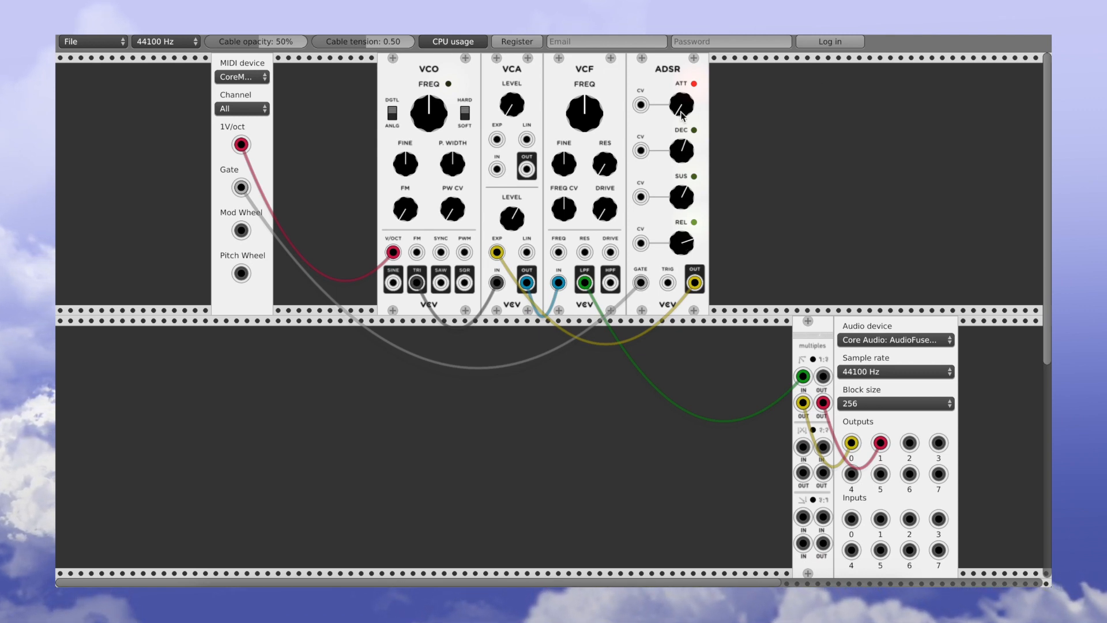
{"action": "left_click_drag", "start_coordinate": [678, 106], "coordinate": [682, 113]}
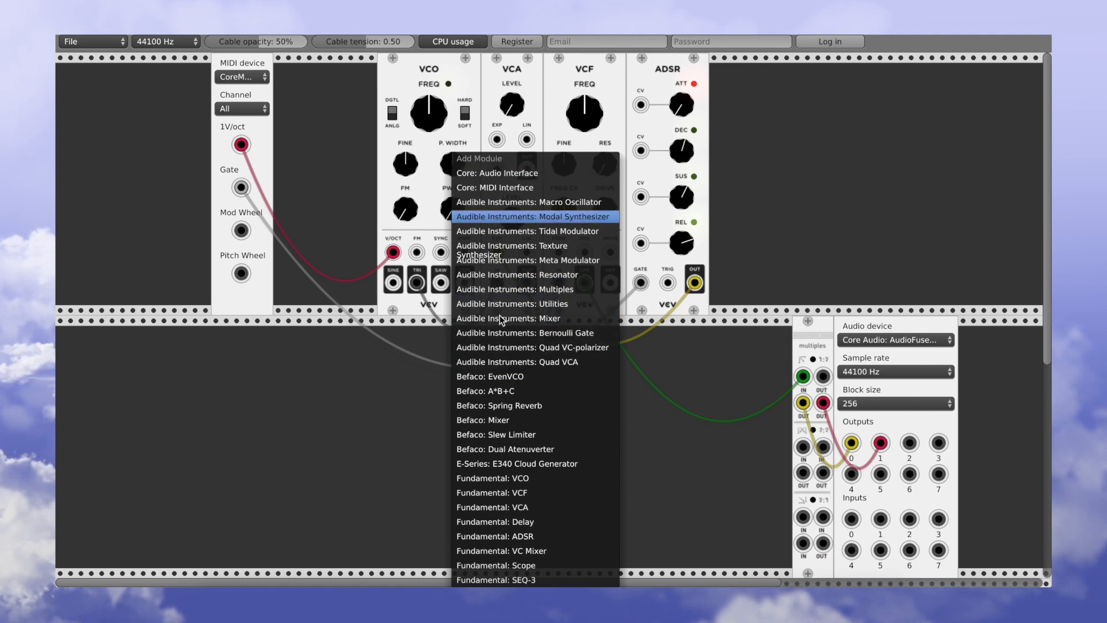
{"action": "mouse_move", "coordinate": [502, 463]}
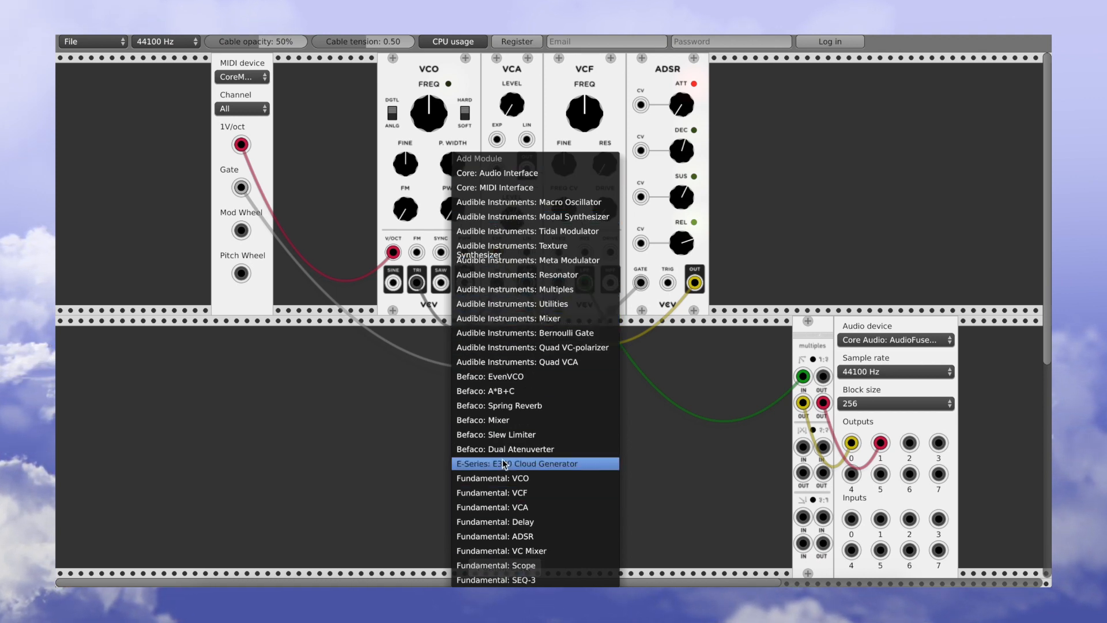
{"action": "mouse_move", "coordinate": [512, 352]}
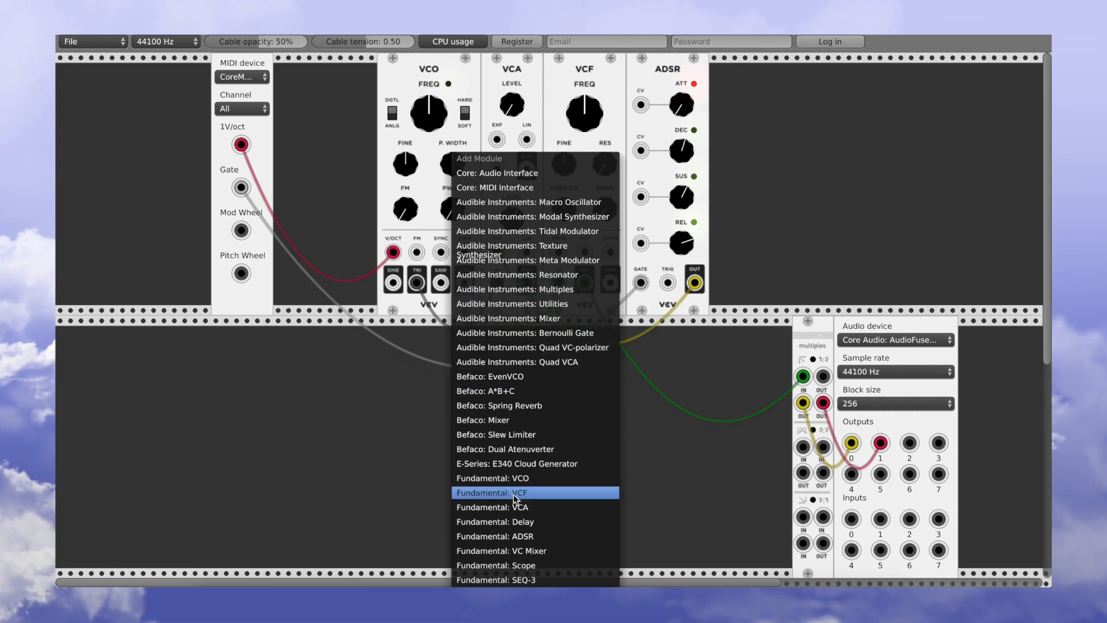
Add a Fundamental ADSR, move it beneath the VCA/VCF, and lower the VCF cutoff.
{"action": "left_click", "coordinate": [502, 492]}
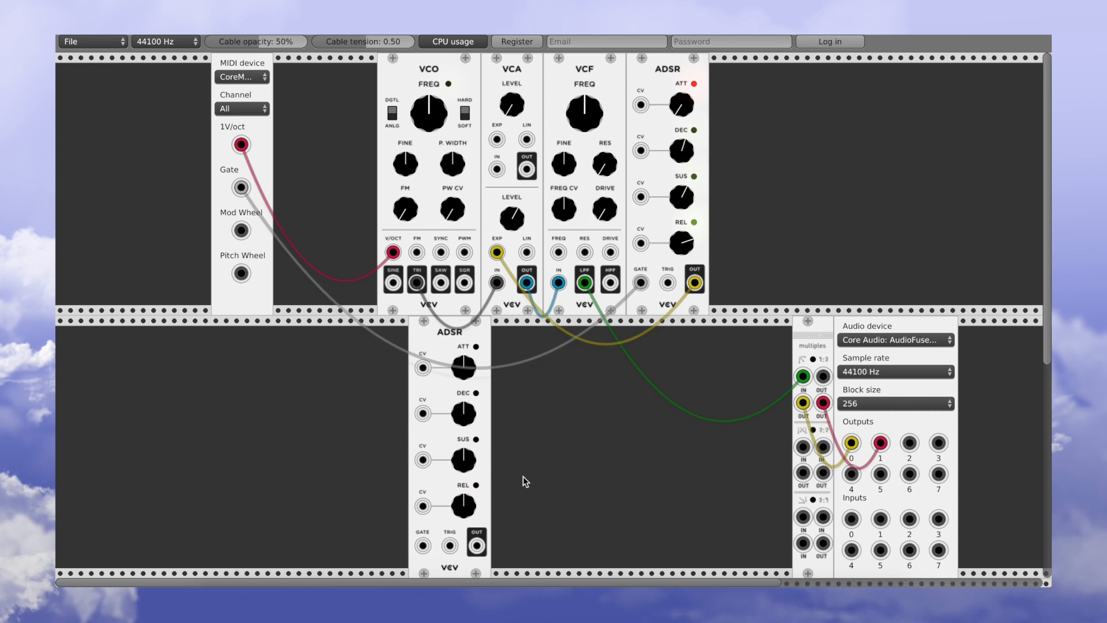
{"action": "left_click_drag", "start_coordinate": [438, 331], "coordinate": [519, 331]}
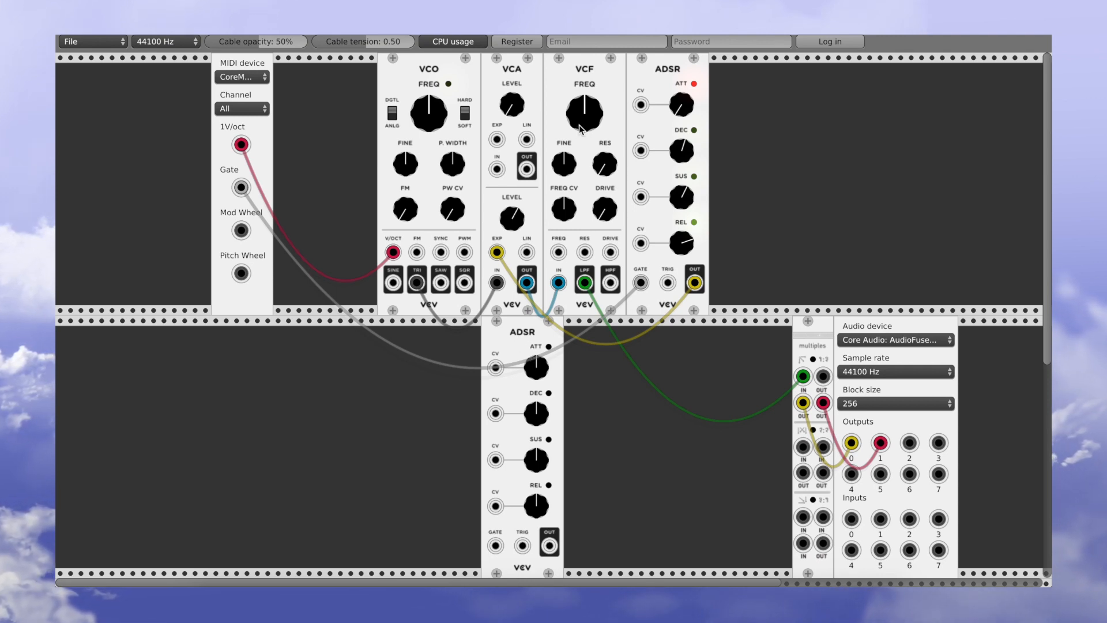
{"action": "left_click_drag", "start_coordinate": [583, 113], "coordinate": [575, 106]}
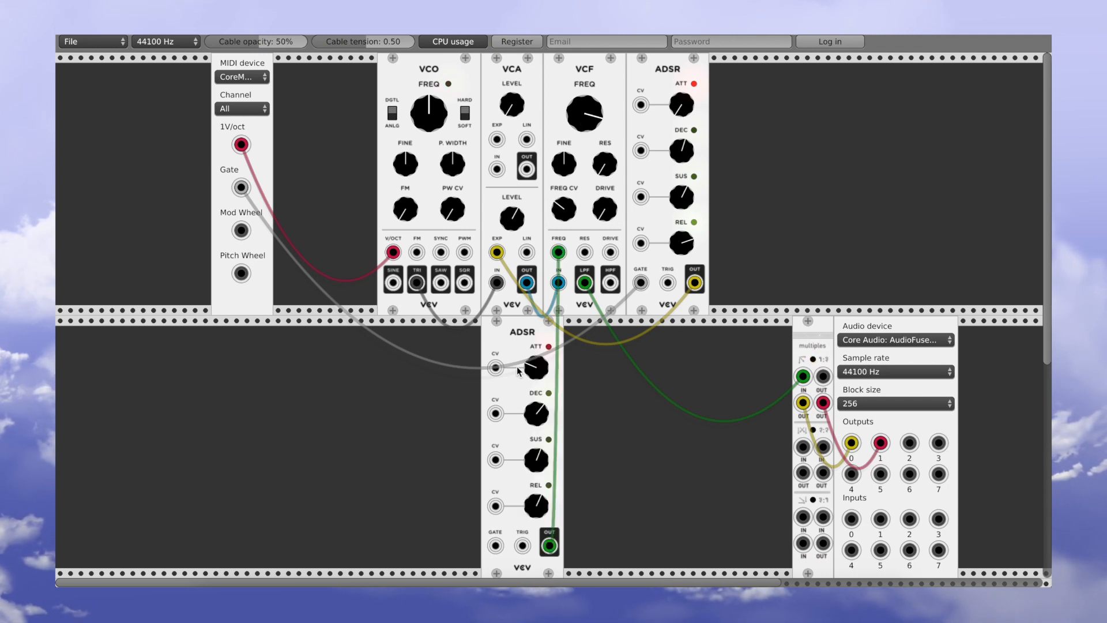
{"action": "mouse_move", "coordinate": [575, 282]}
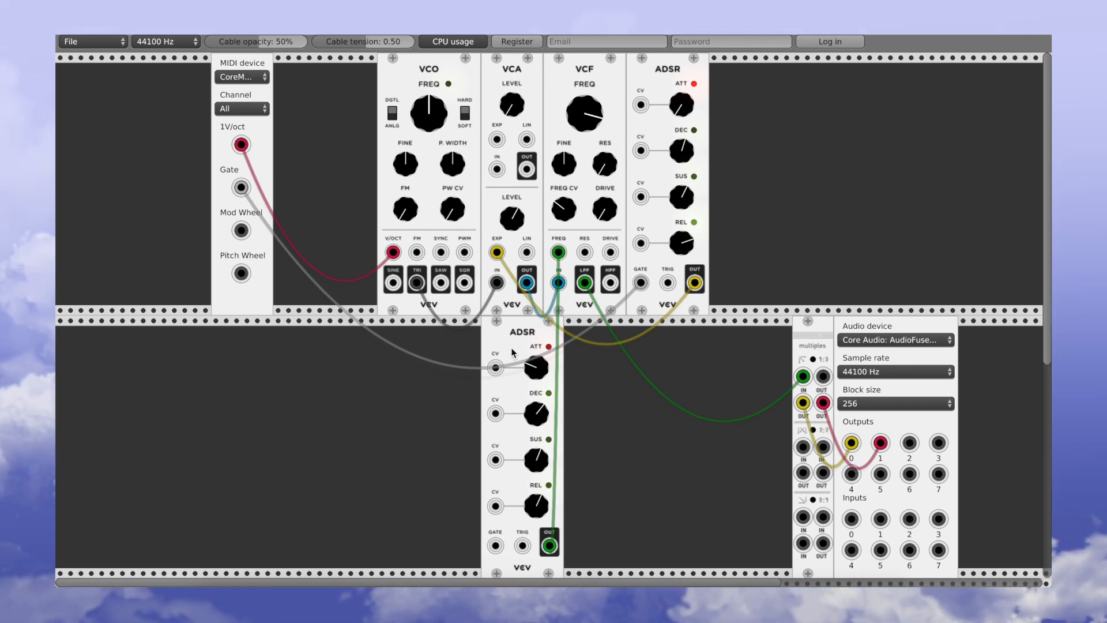
{"action": "mouse_move", "coordinate": [275, 216]}
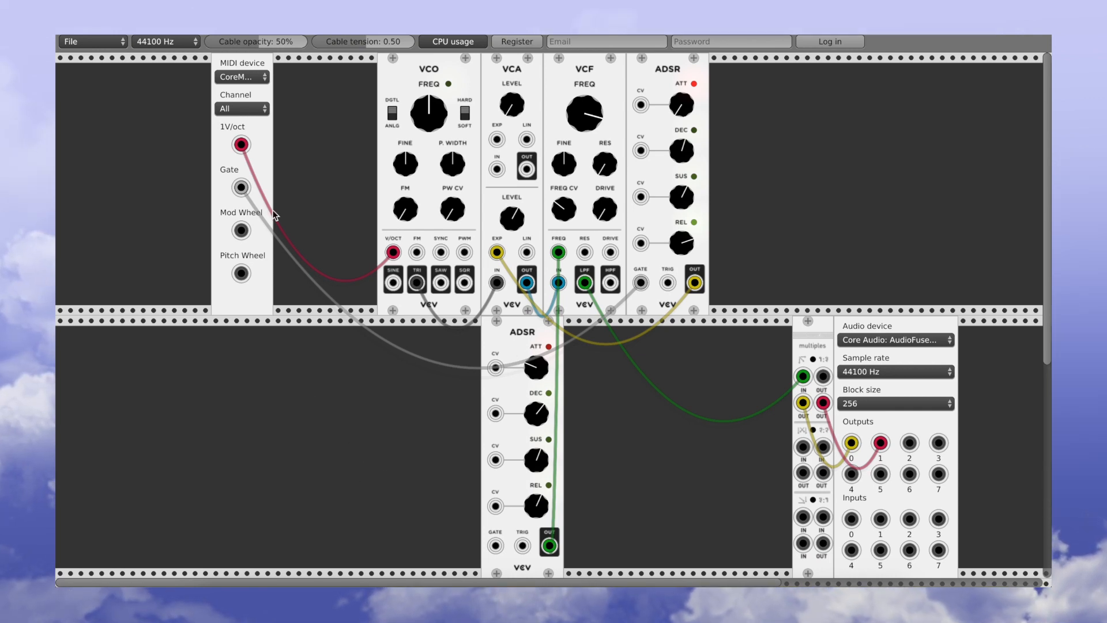
{"action": "mouse_move", "coordinate": [225, 174]}
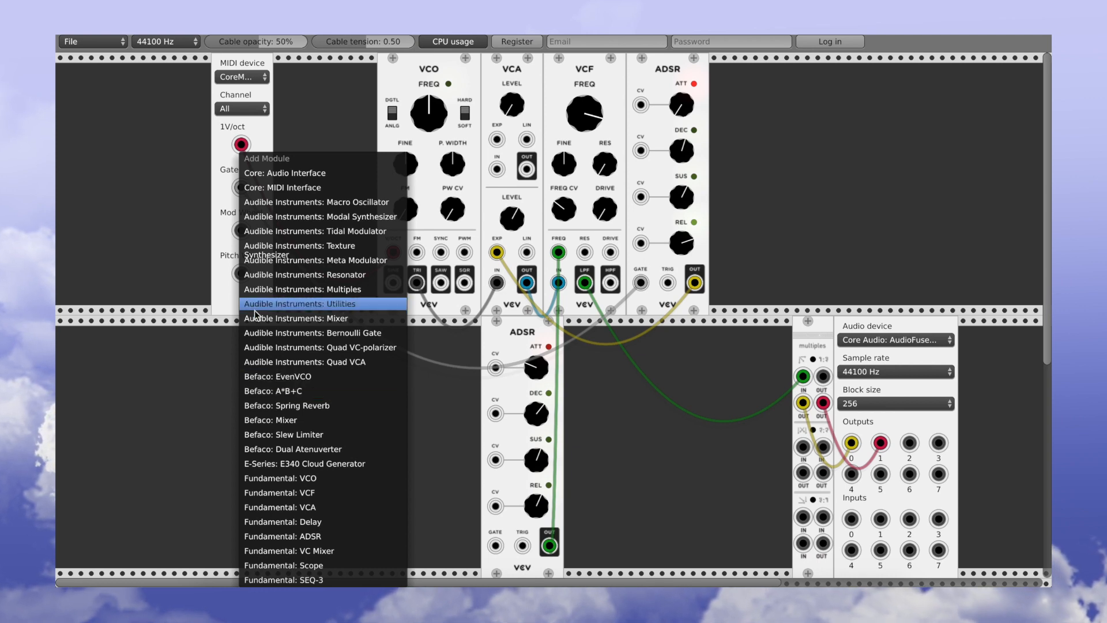
{"action": "mouse_move", "coordinate": [329, 318]}
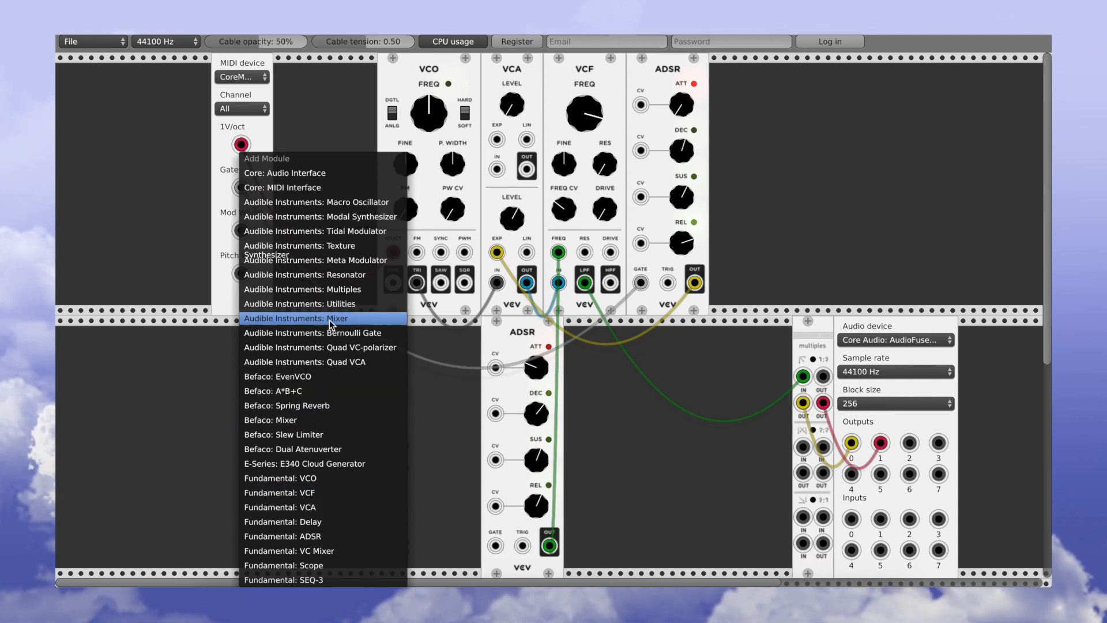
Add a multiples module and split the MIDI gate through it to both envelopes' gate inputs.
{"action": "left_click", "coordinate": [298, 303]}
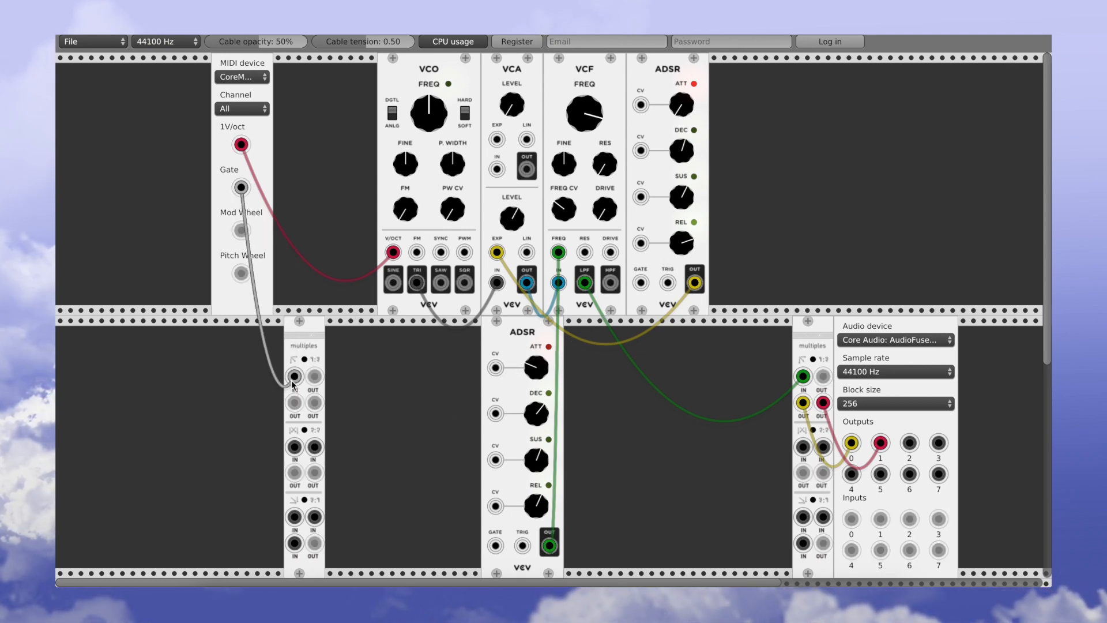
{"action": "left_click_drag", "start_coordinate": [316, 375], "coordinate": [420, 455]}
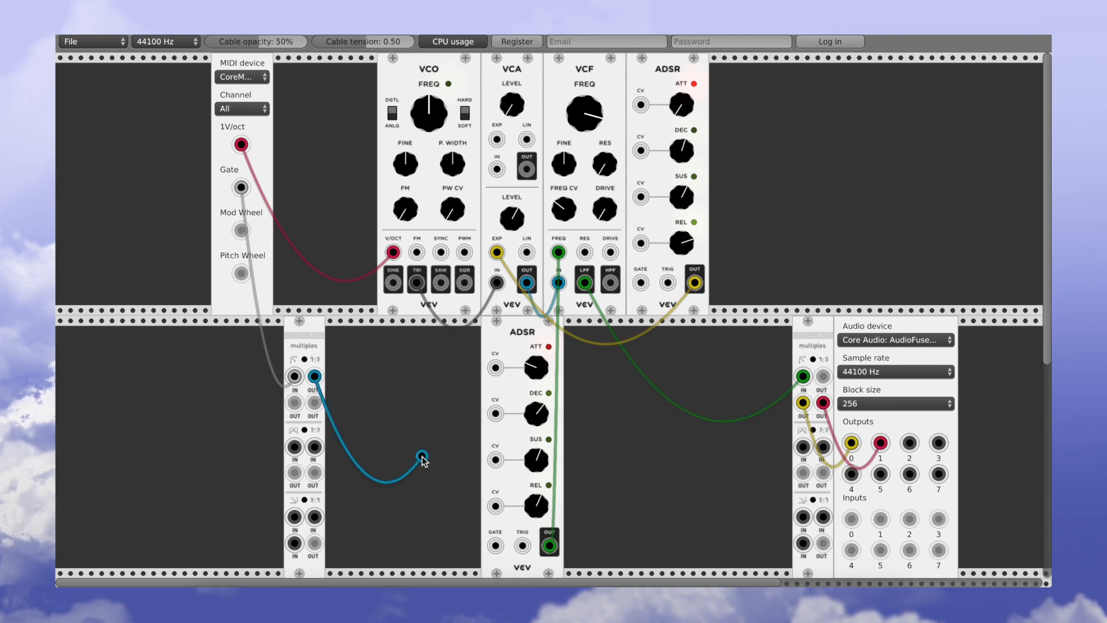
{"action": "left_click_drag", "start_coordinate": [420, 460], "coordinate": [639, 286]}
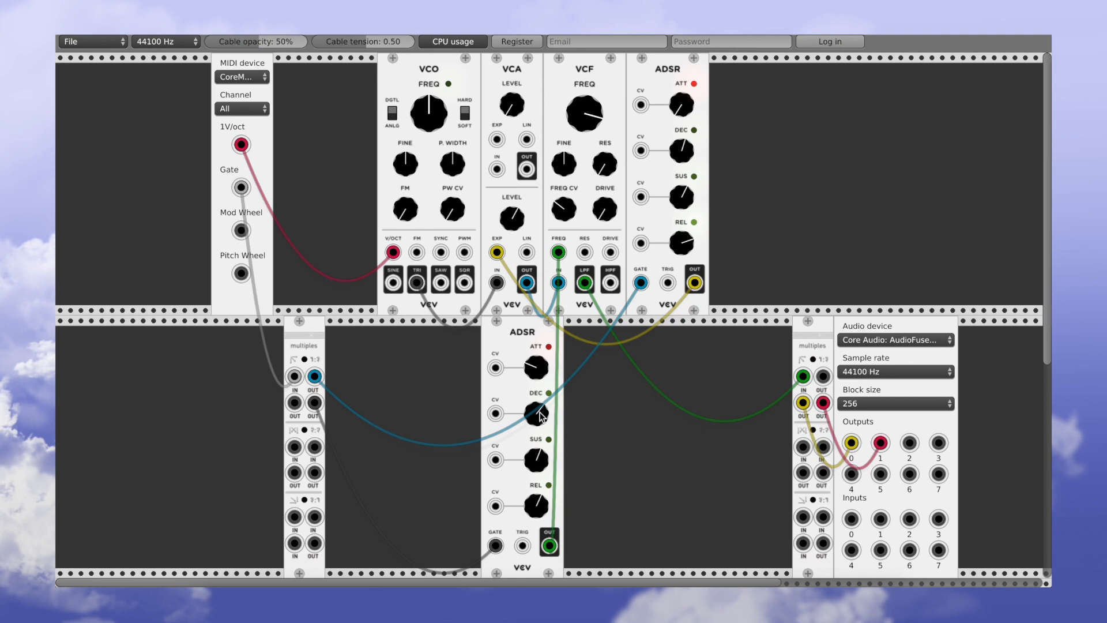
{"action": "mouse_move", "coordinate": [532, 363]}
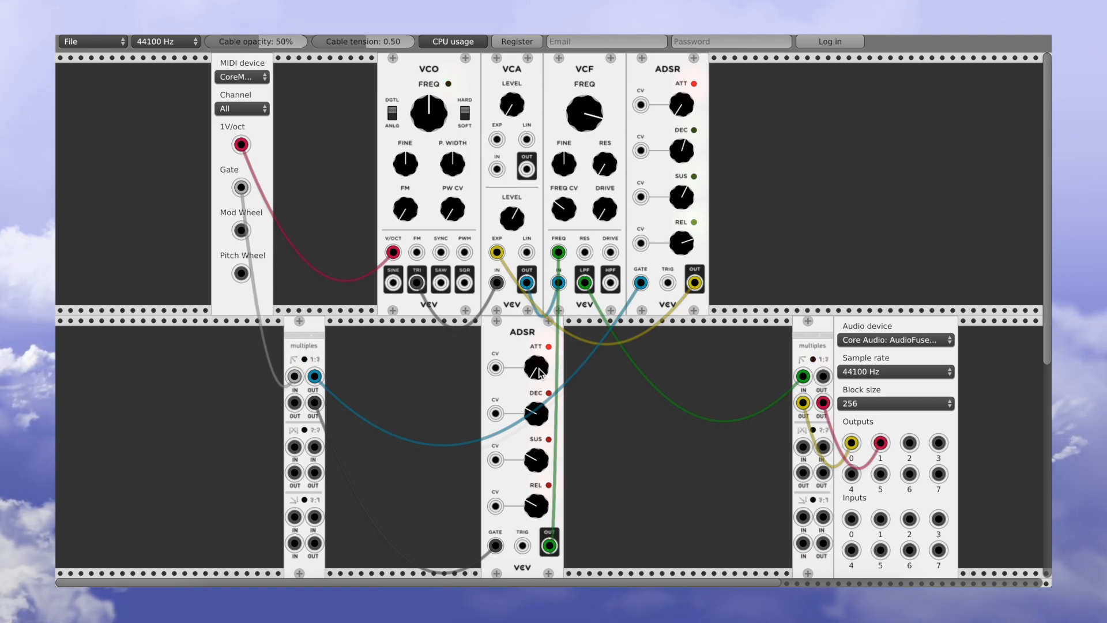
{"action": "mouse_move", "coordinate": [553, 200]}
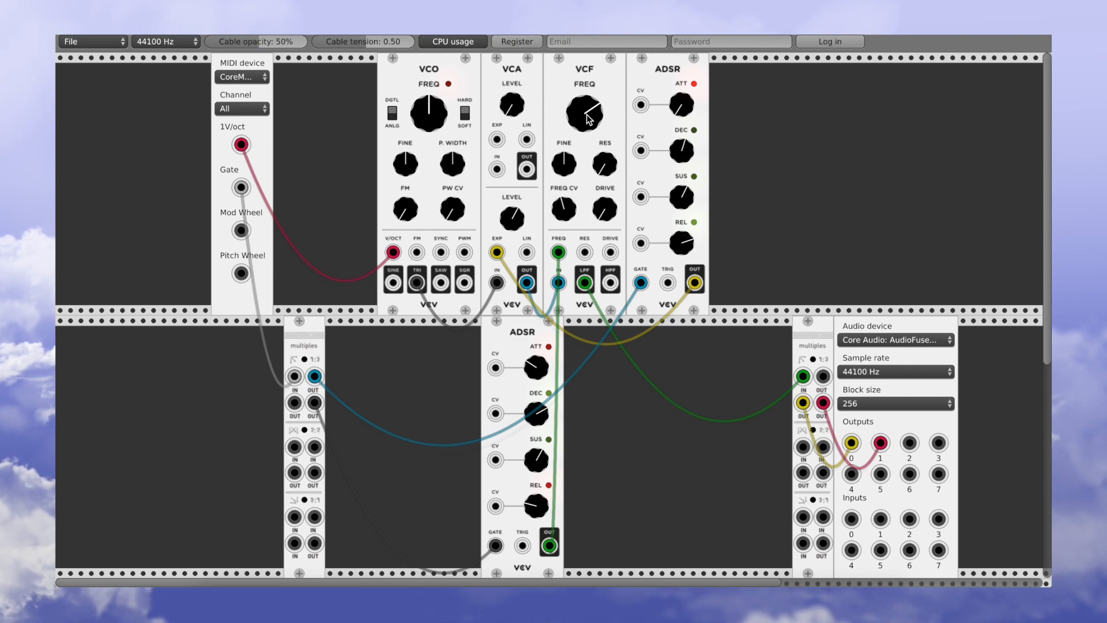
Retune the VCF's FREQ cutoff so the envelope sweep sounds right.
{"action": "left_click_drag", "start_coordinate": [584, 113], "coordinate": [586, 106]}
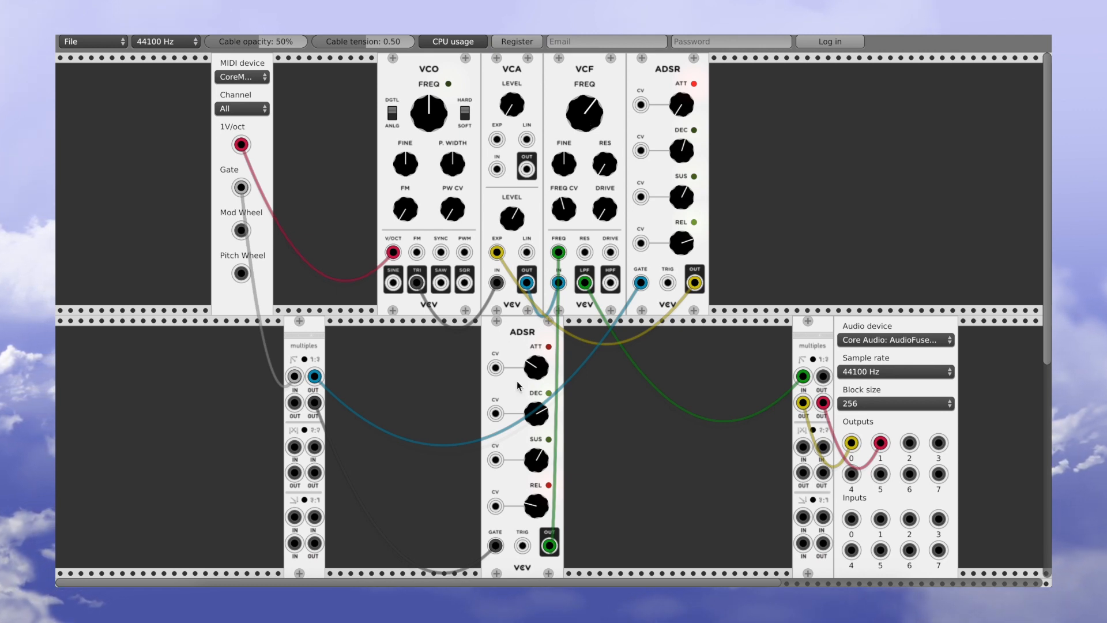
{"action": "mouse_move", "coordinate": [534, 369]}
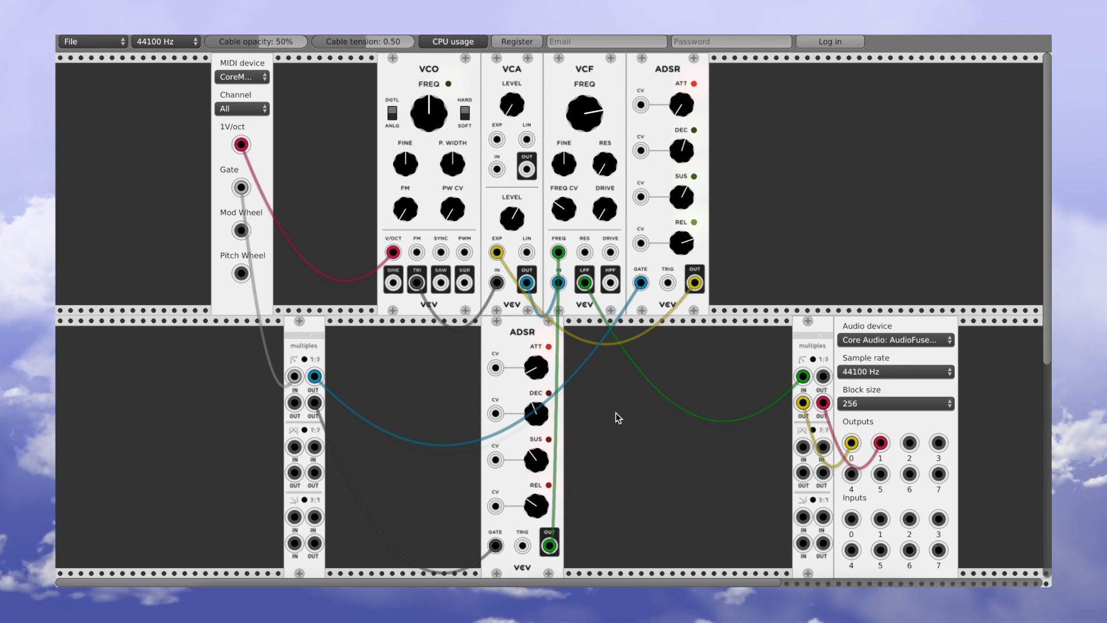
Add an Audible Instruments Tidal Modulator from the Add Module menu.
{"action": "right_click", "coordinate": [619, 416]}
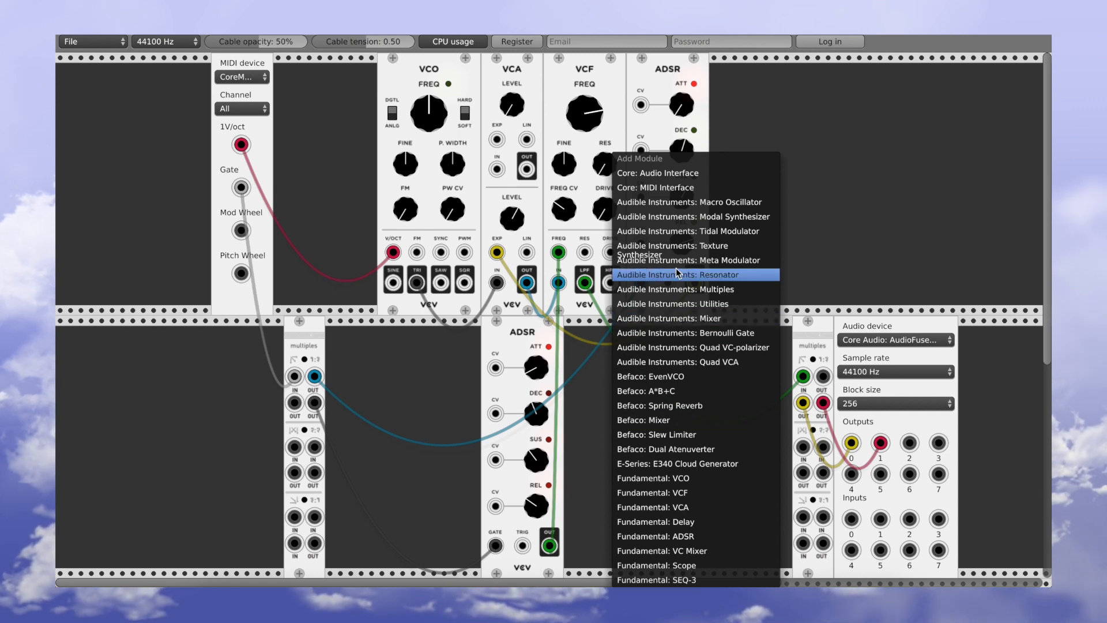
{"action": "mouse_move", "coordinate": [682, 246]}
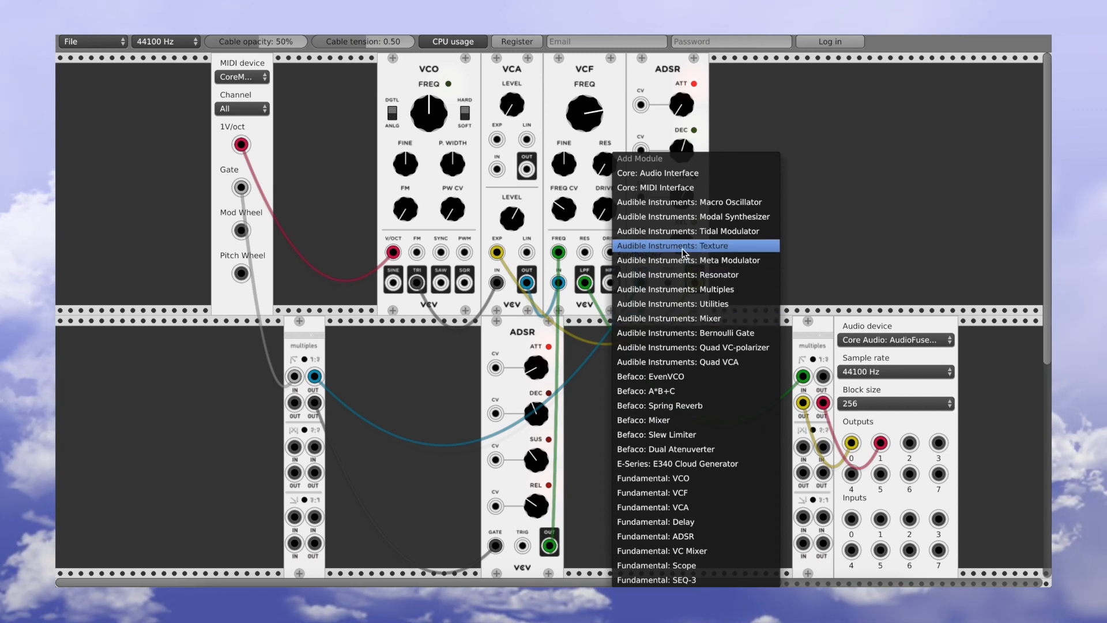
{"action": "mouse_move", "coordinate": [680, 231]}
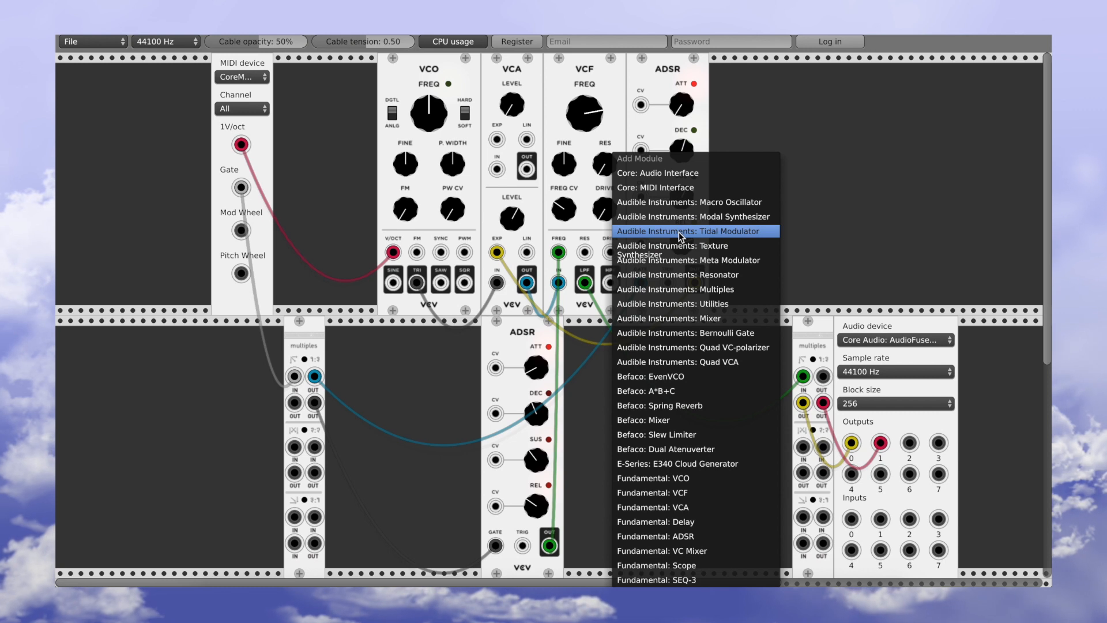
{"action": "left_click", "coordinate": [677, 230]}
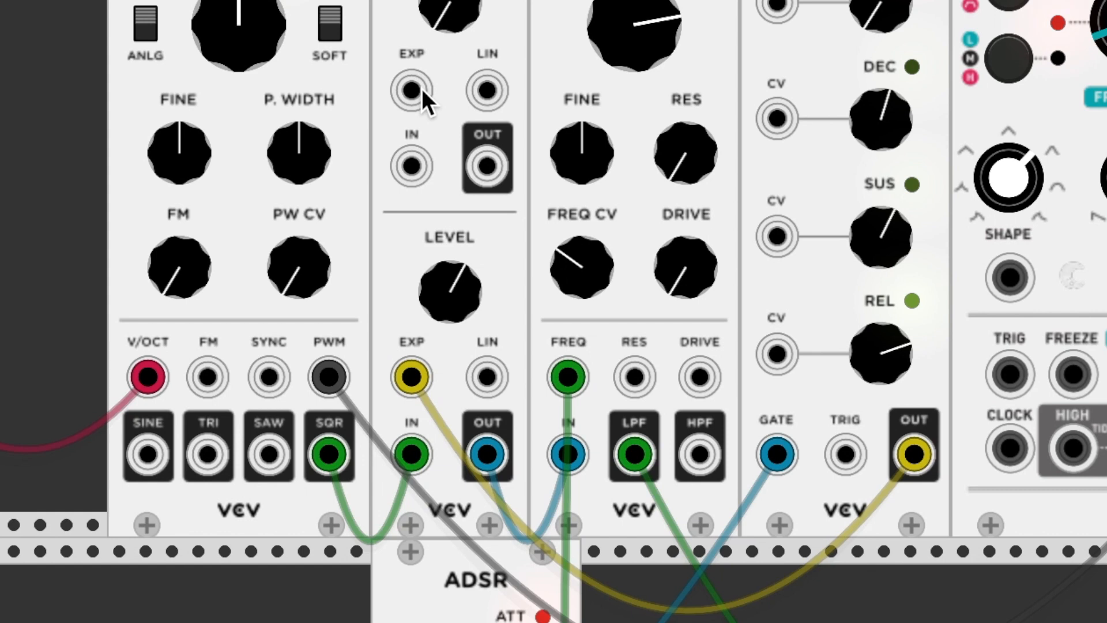
{"action": "mouse_move", "coordinate": [293, 233]}
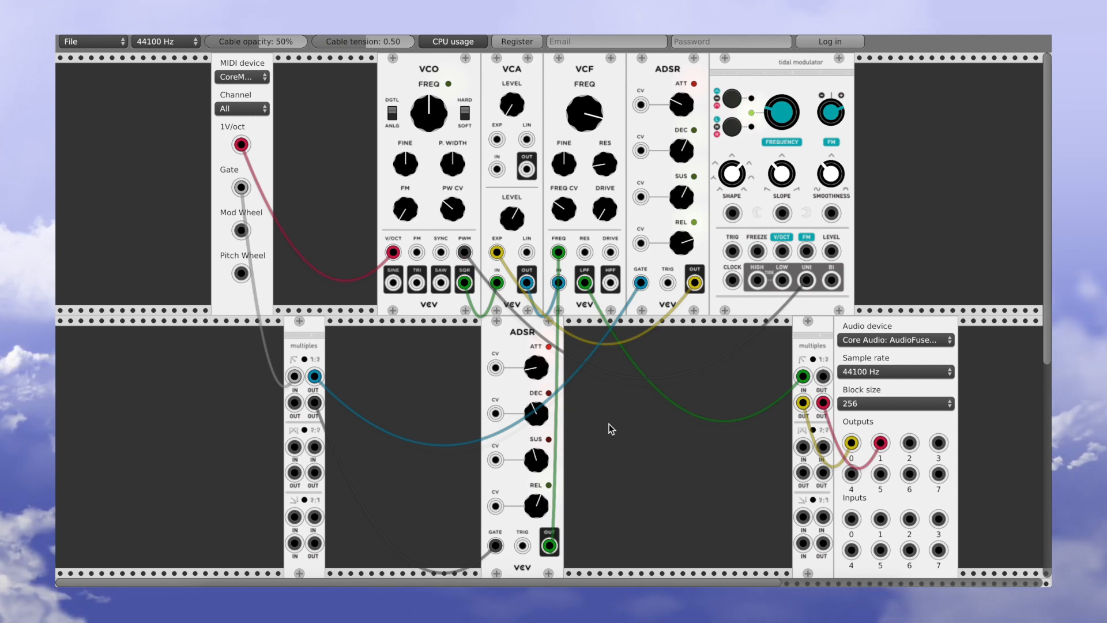
Scroll the Add Module list toward Fundamental SEQ-3.
{"action": "scroll", "scroll_direction": "down", "scroll_amount": 3}
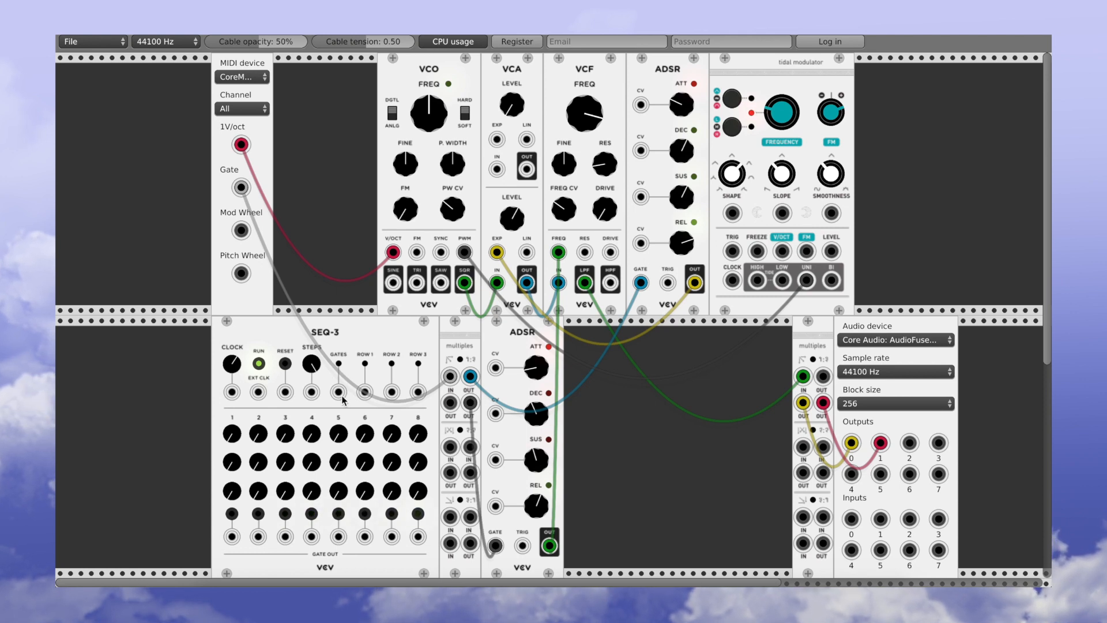
{"action": "mouse_move", "coordinate": [539, 420]}
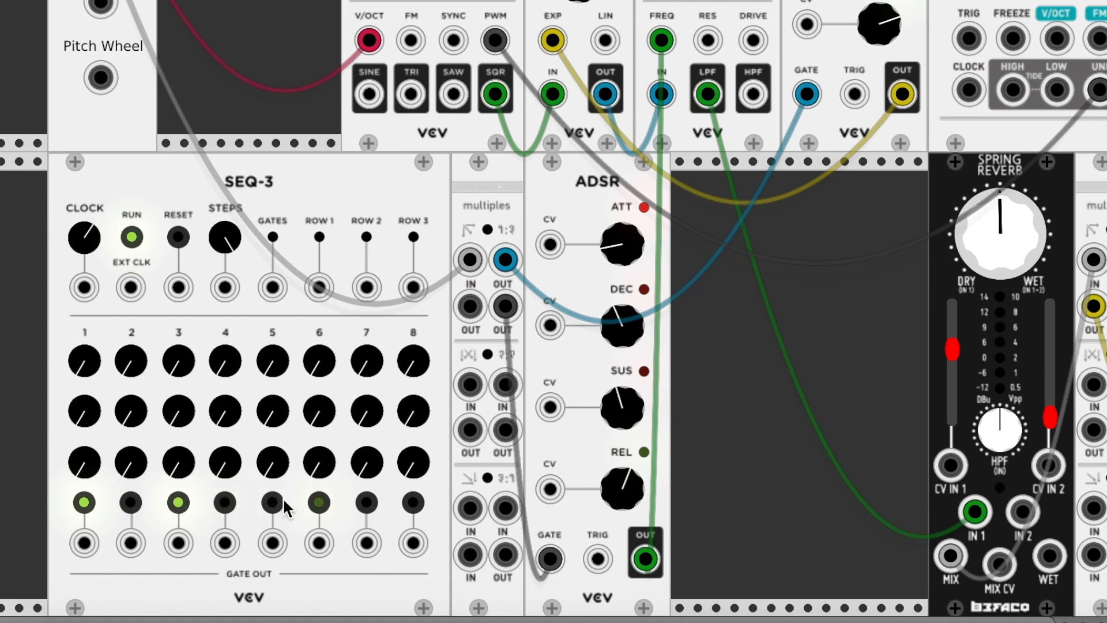
Enable another SEQ-3 gate step and cable GATES out to Spring Reverb CV IN 1.
{"action": "left_click", "coordinate": [366, 502]}
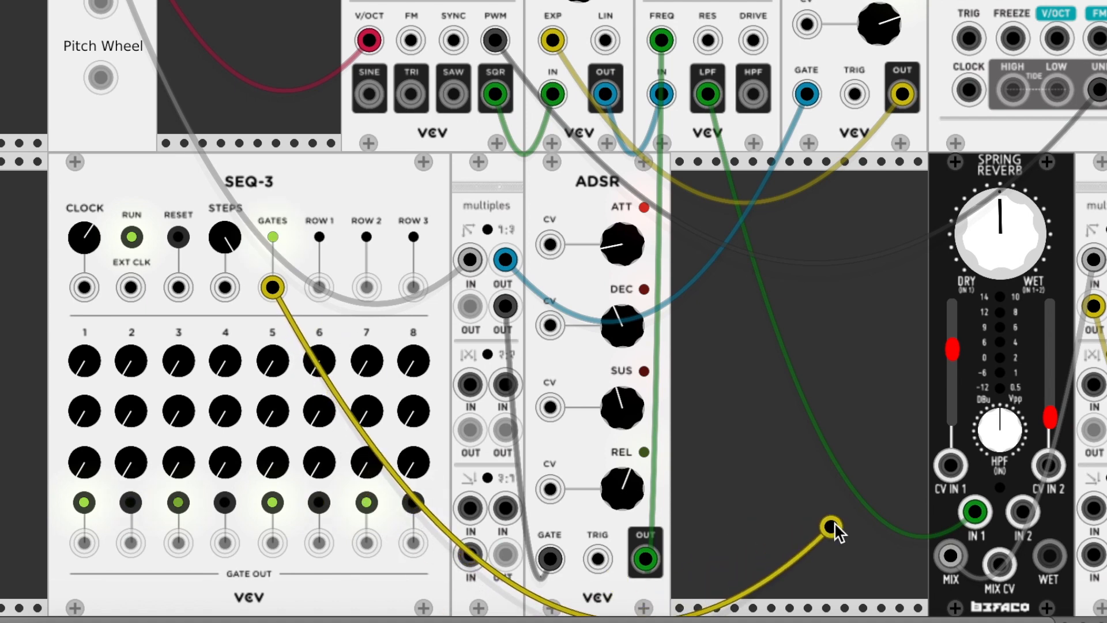
{"action": "left_click_drag", "start_coordinate": [830, 526], "coordinate": [950, 465]}
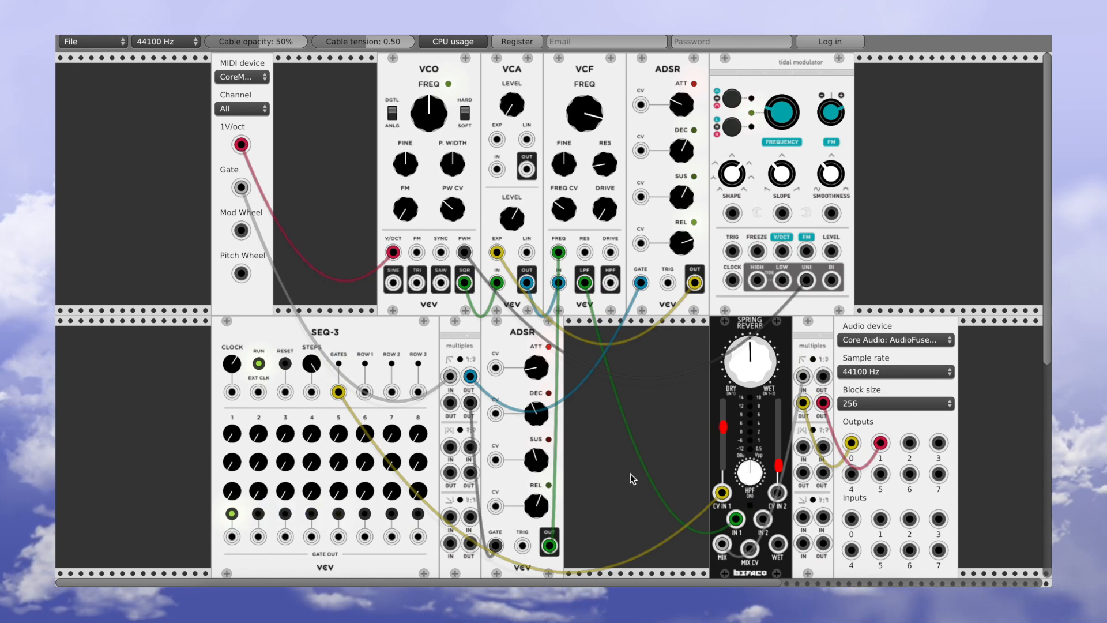
{"action": "left_click", "coordinate": [256, 513]}
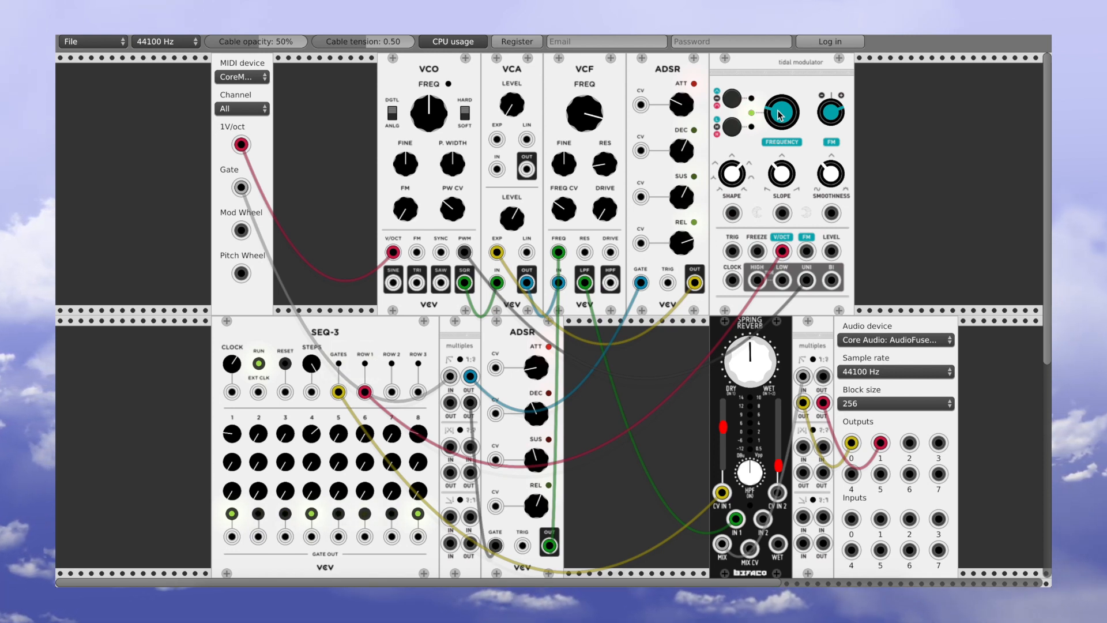
{"action": "left_click", "coordinate": [782, 113]}
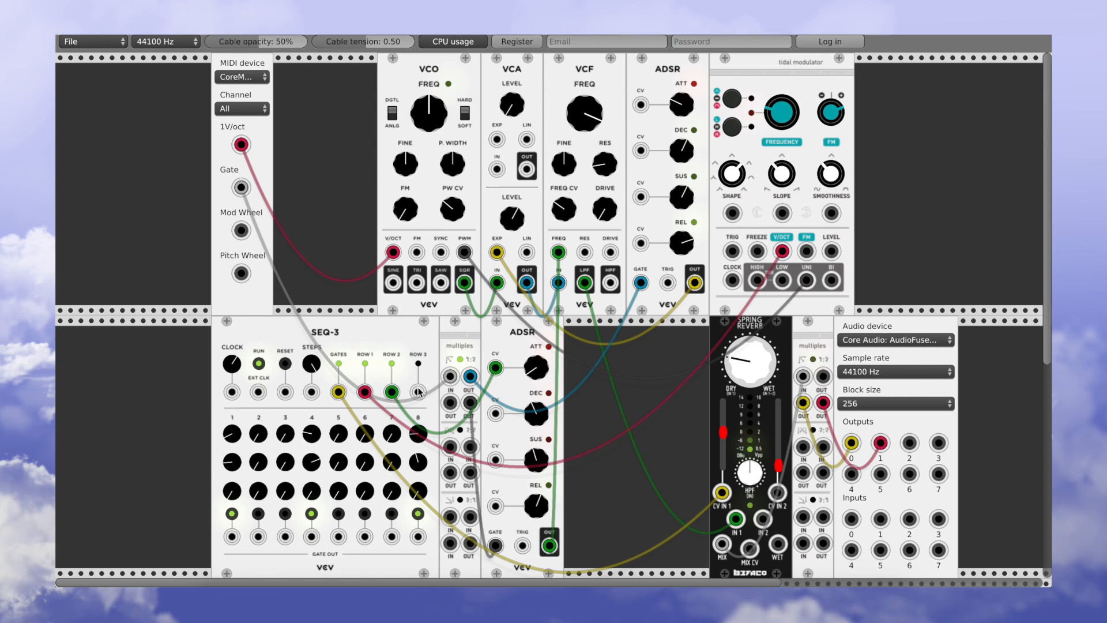
Cable SEQ-3 ROW 3 output into the lower ADSR's REL CV input.
{"action": "left_click_drag", "start_coordinate": [417, 393], "coordinate": [495, 505]}
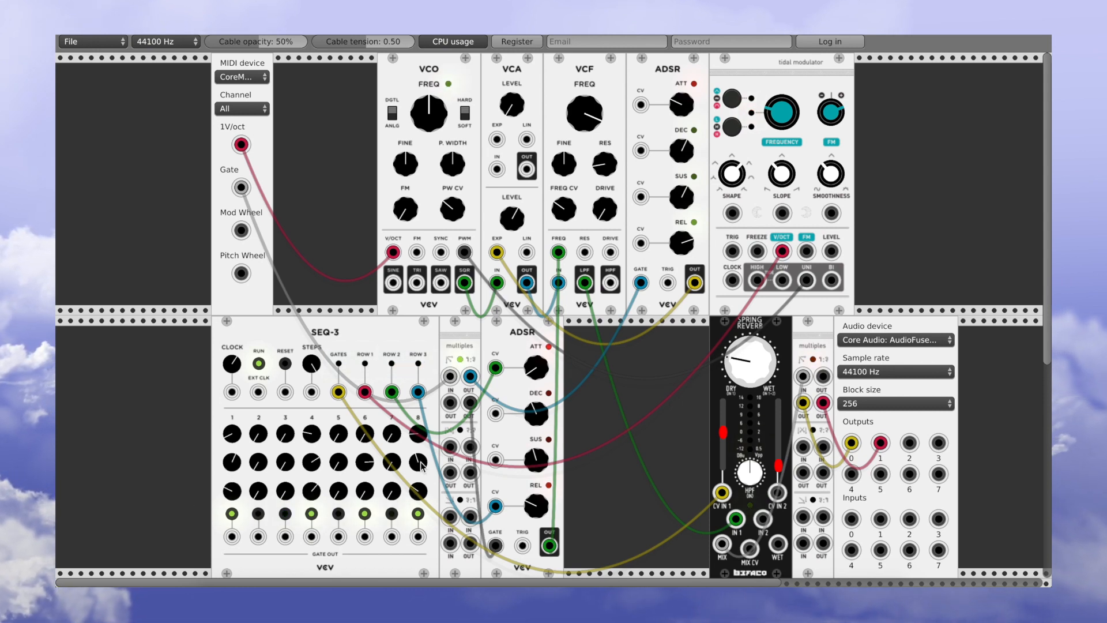
{"action": "mouse_move", "coordinate": [698, 495]}
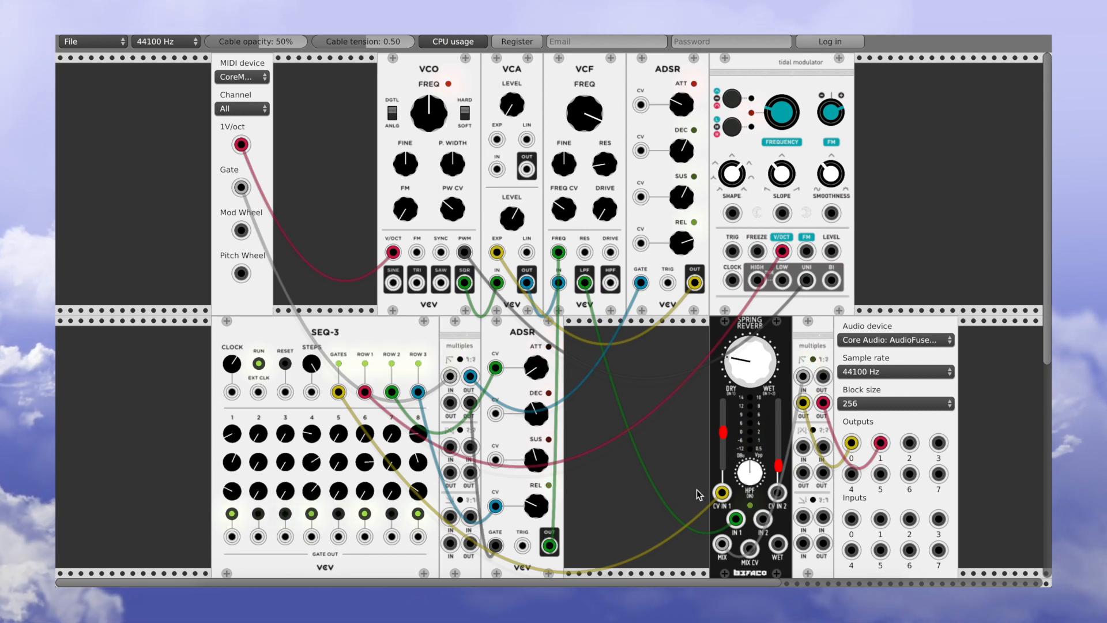
{"action": "mouse_move", "coordinate": [515, 346]}
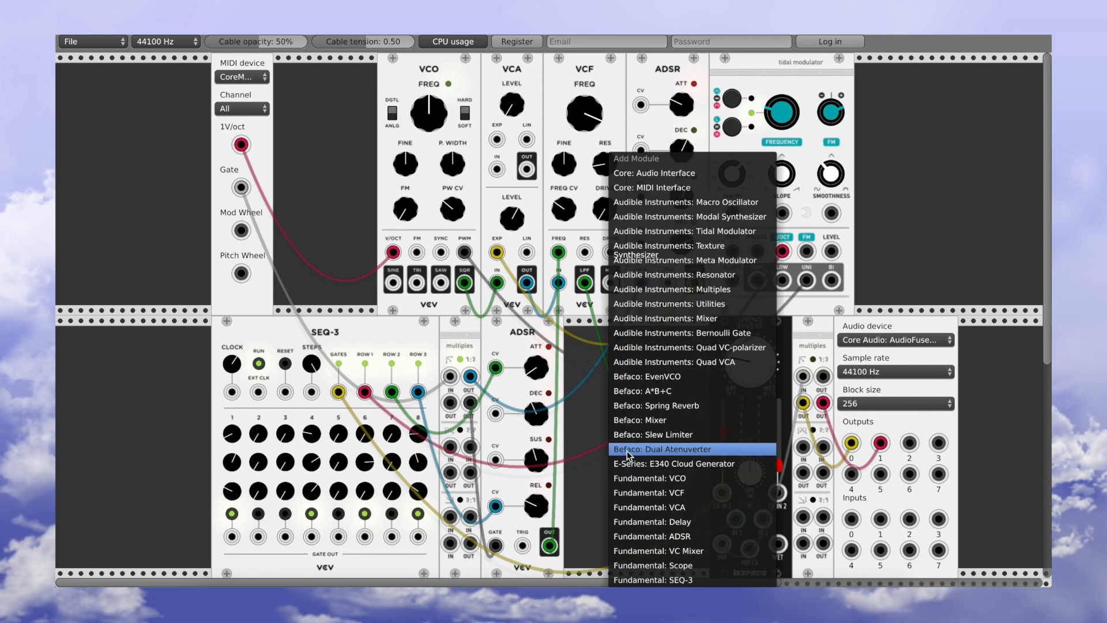
{"action": "mouse_move", "coordinate": [692, 376]}
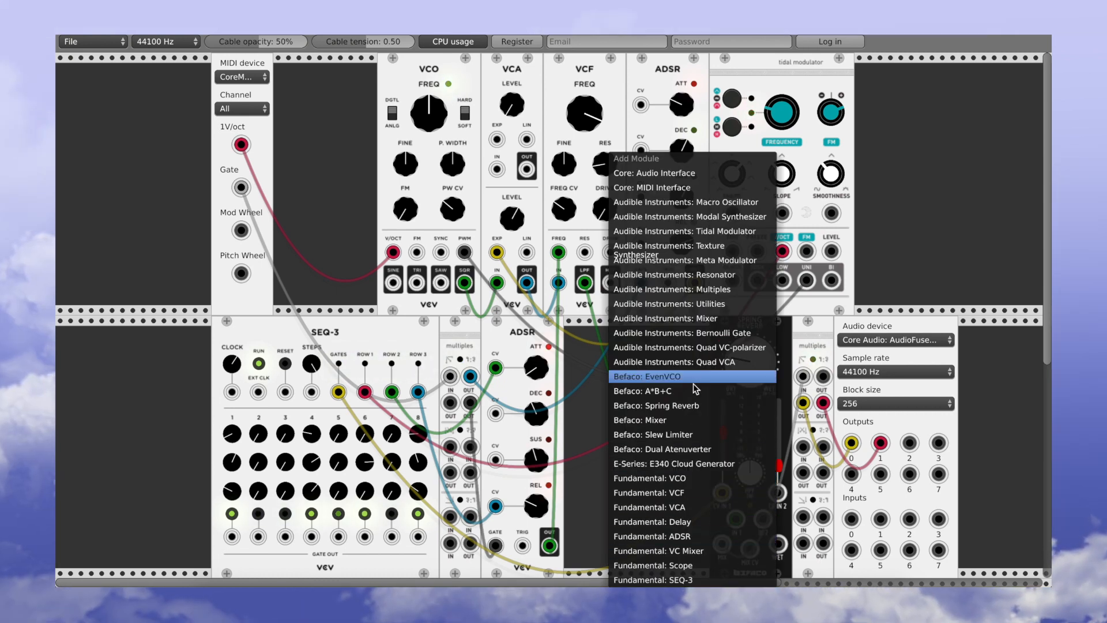
Add an Audible Instruments Multiples module beside the filter envelope.
{"action": "left_click", "coordinate": [655, 404]}
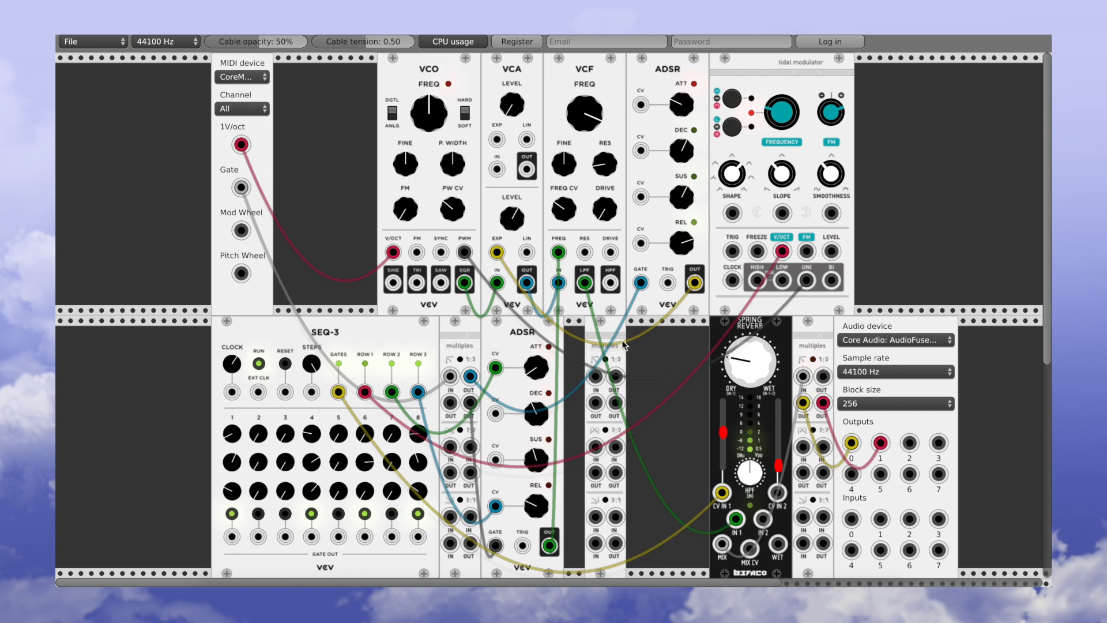